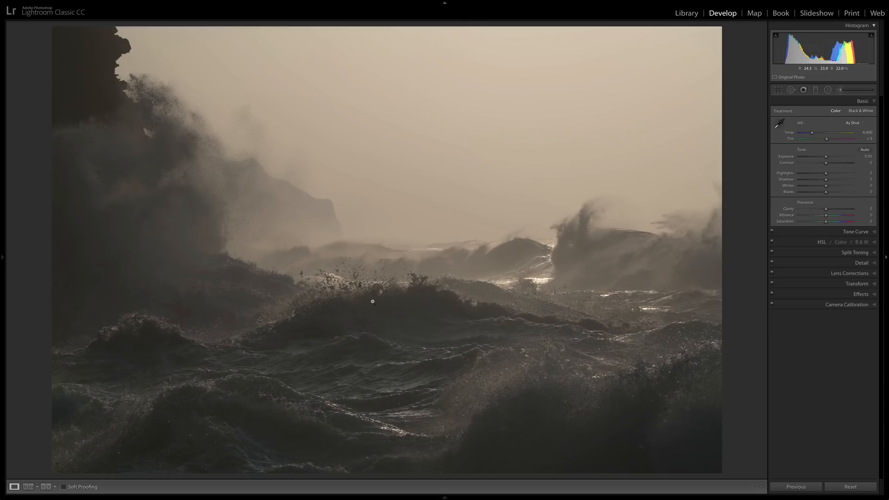
Preview the photo in black and white, revert to colour, and set Exposure to +0.35.
left_click(859, 111)
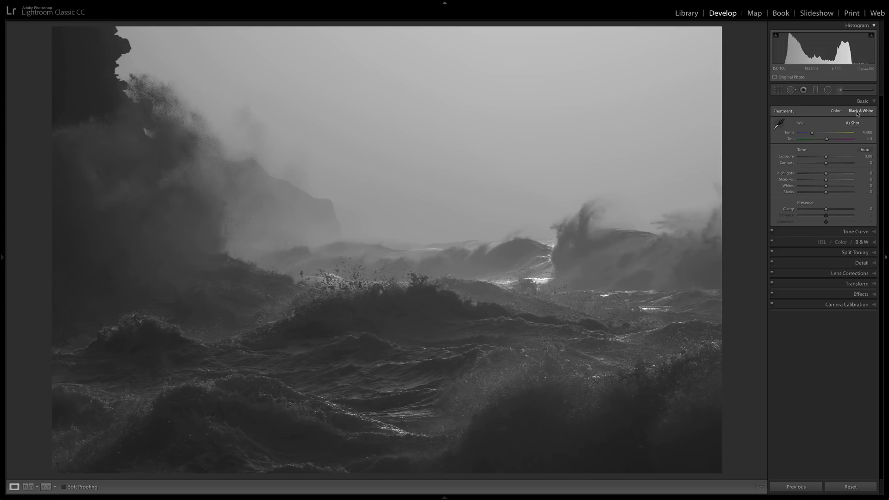
left_click(835, 110)
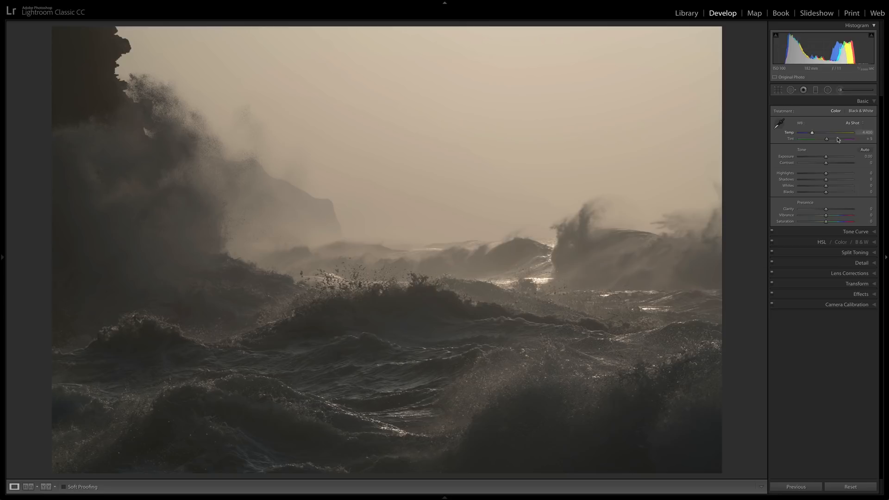
left_click_drag(825, 157, 827, 157)
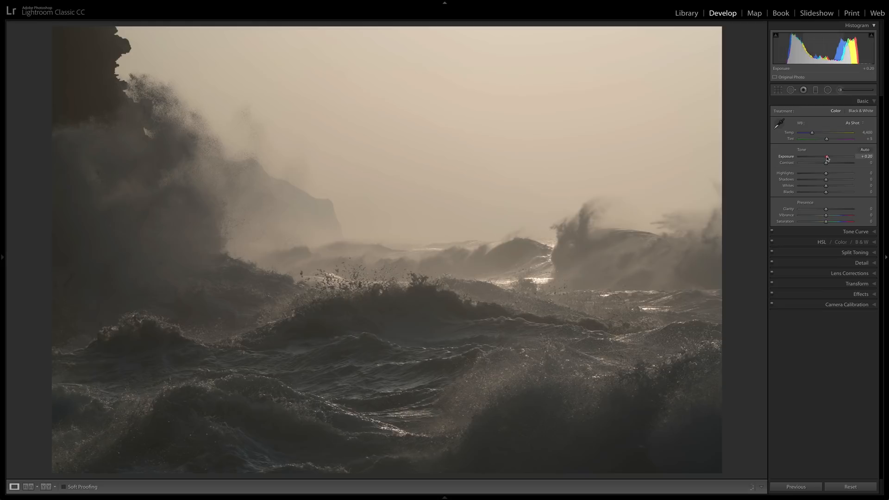
left_click_drag(827, 159, 831, 159)
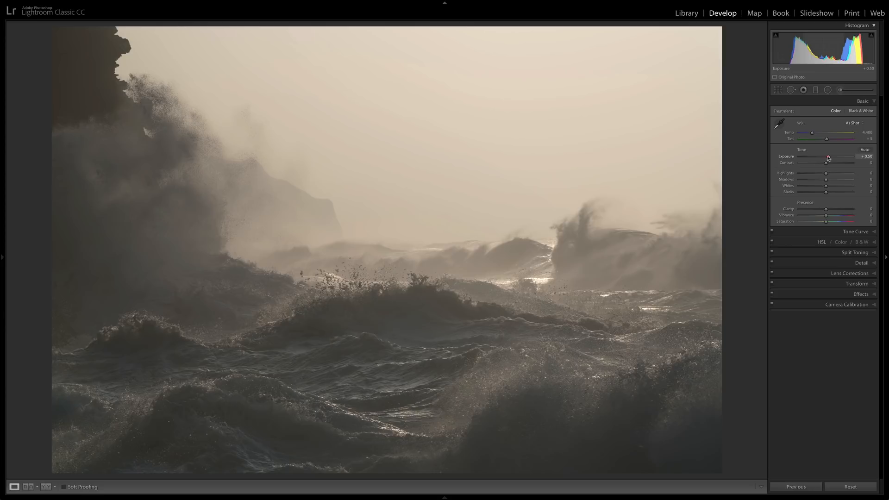
left_click_drag(828, 156, 827, 157)
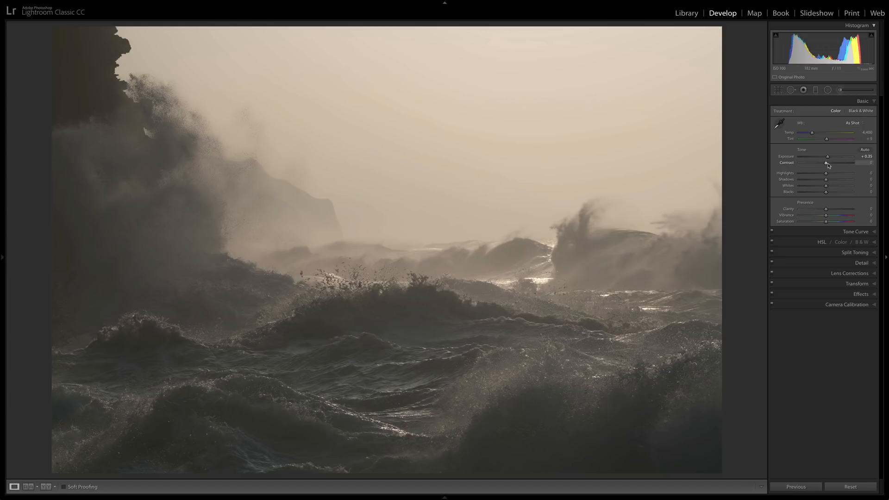
Push Contrast up to a strong value of about +59.
left_click_drag(827, 162, 838, 163)
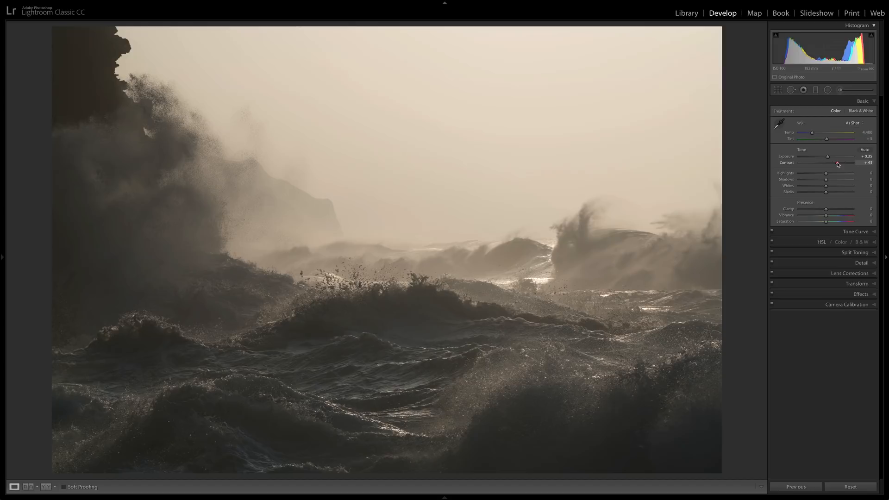
left_click_drag(838, 164, 841, 164)
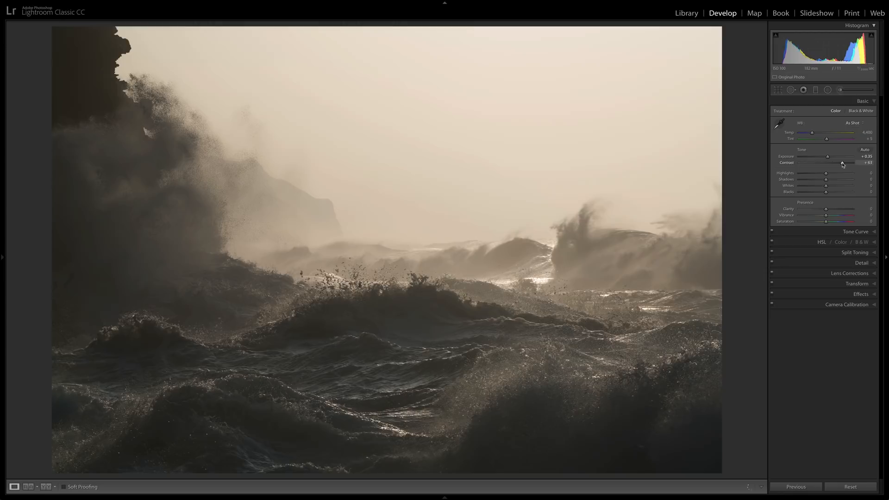
left_click_drag(826, 173, 798, 172)
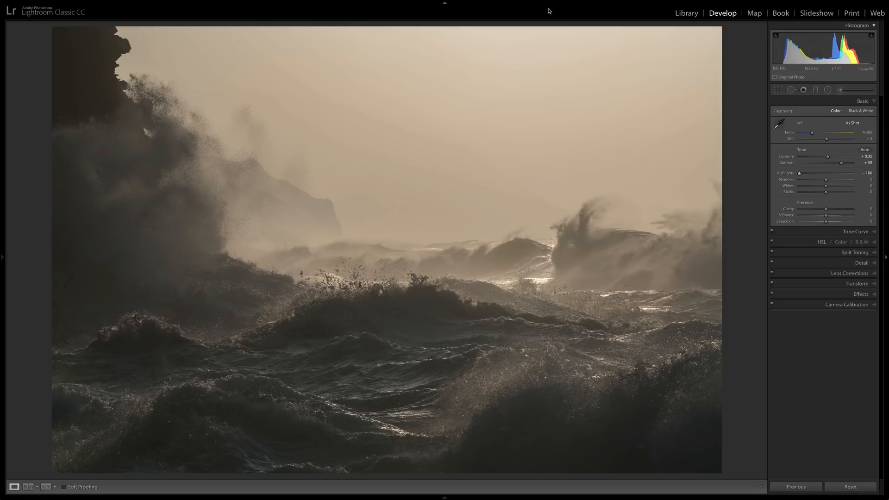
mouse_move(825, 180)
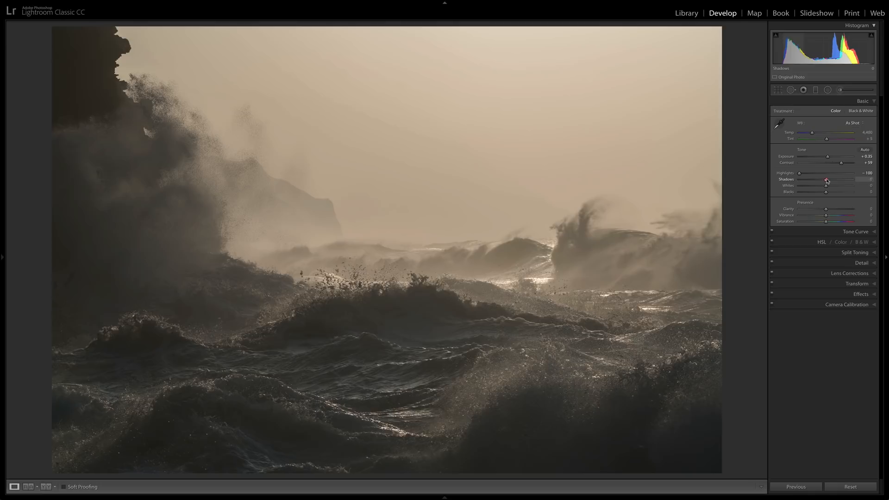
Lift Shadows to +59, set Whites to +15 and Blacks to +25.
left_click_drag(826, 180, 845, 180)
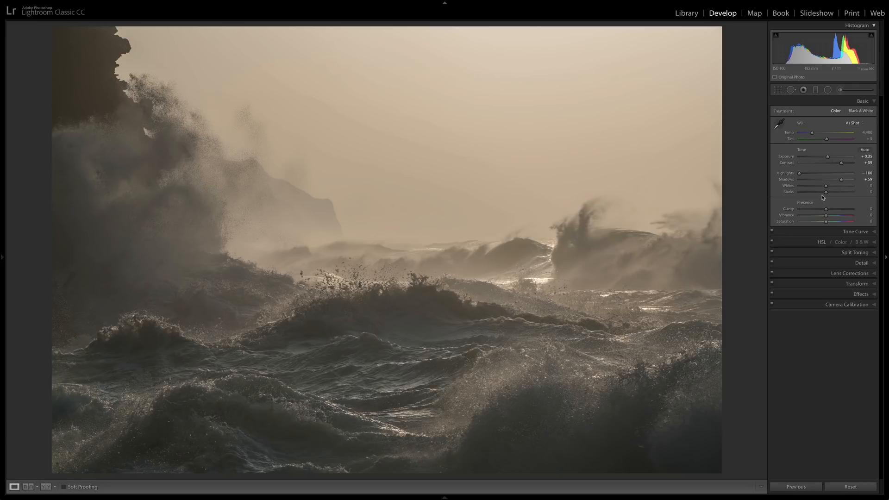
left_click_drag(826, 185, 821, 186)
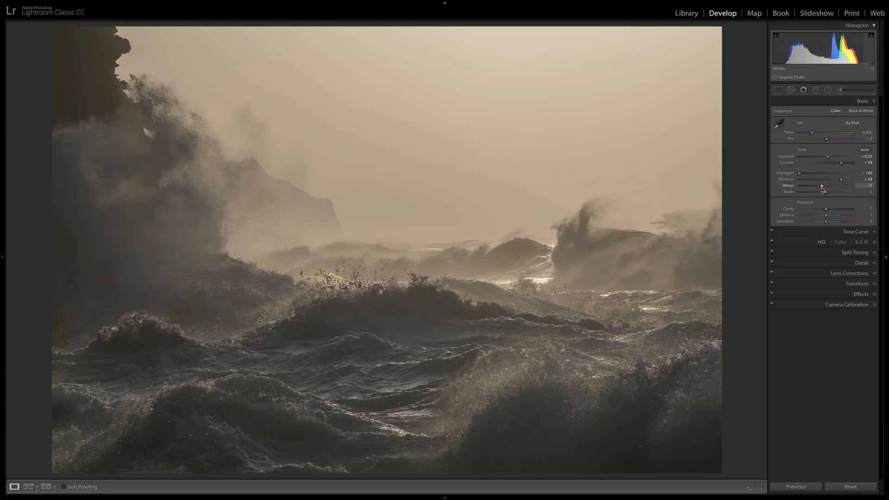
left_click_drag(825, 191, 827, 191)
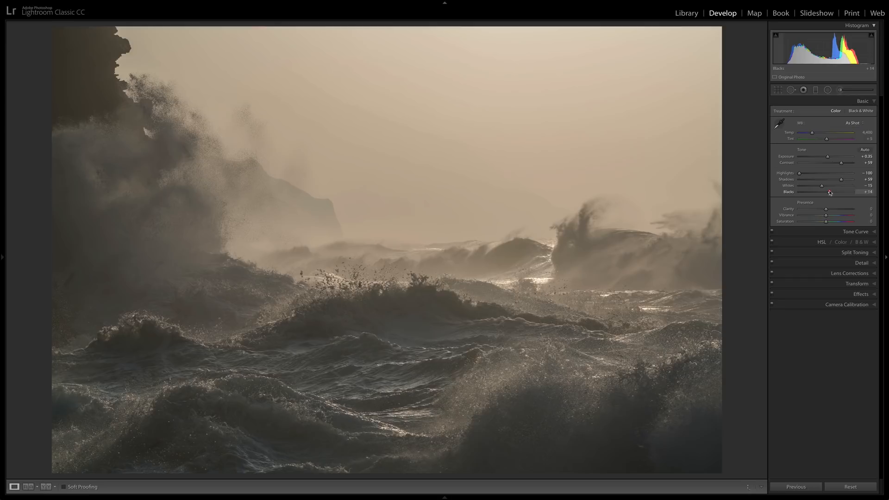
left_click_drag(827, 209, 833, 209)
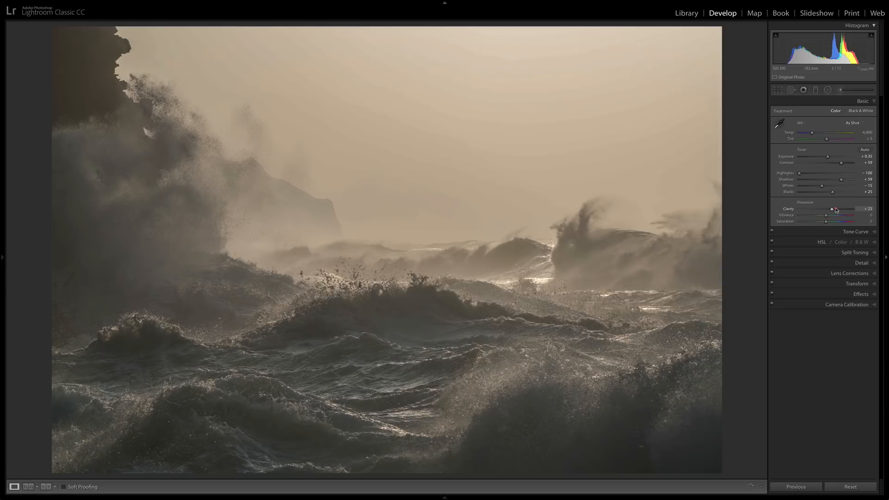
Set Clarity to about +23 to sharpen wave and spray texture.
left_click_drag(832, 209, 834, 209)
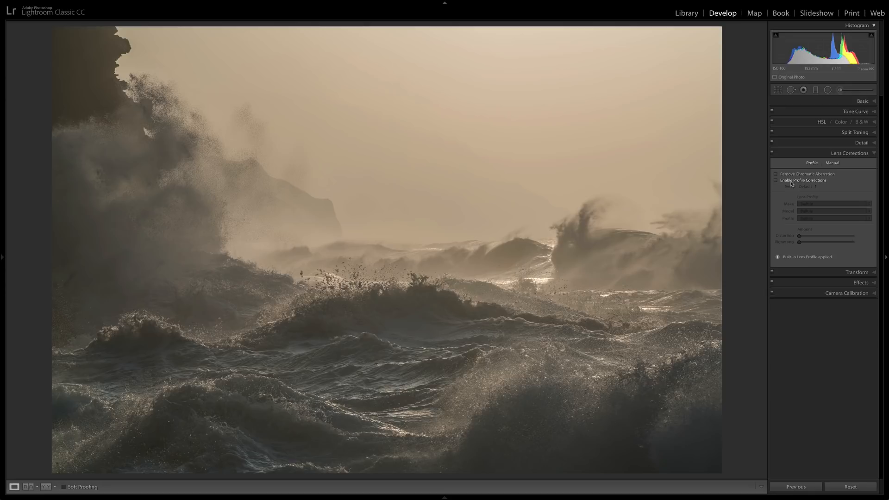
Enable Remove Chromatic Aberration and toggle Profile Corrections to compare, leaving them enabled.
left_click(775, 174)
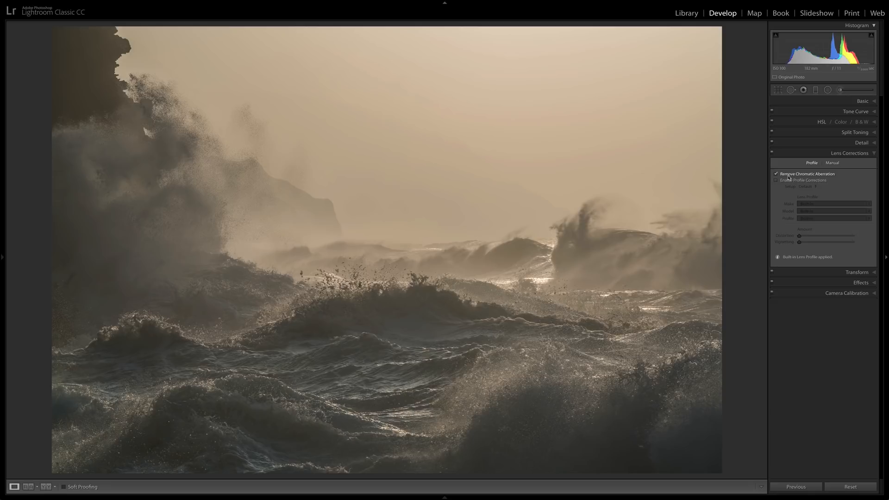
left_click(775, 180)
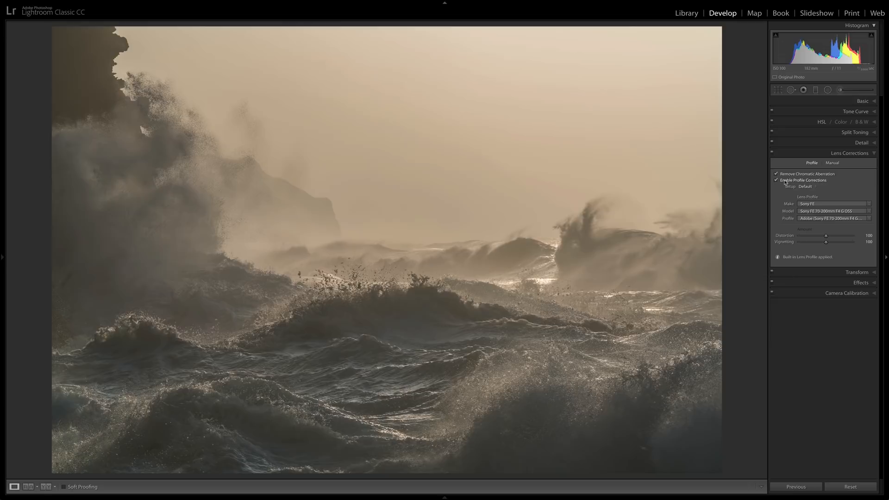
left_click(775, 180)
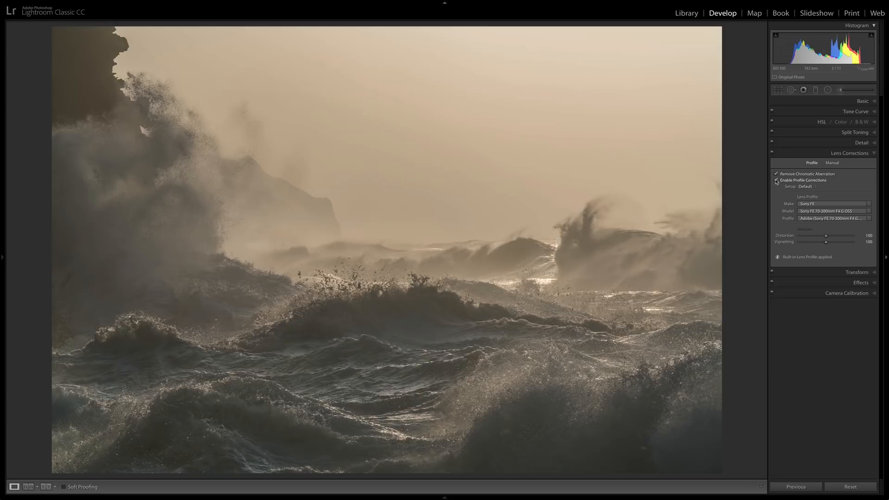
left_click(776, 180)
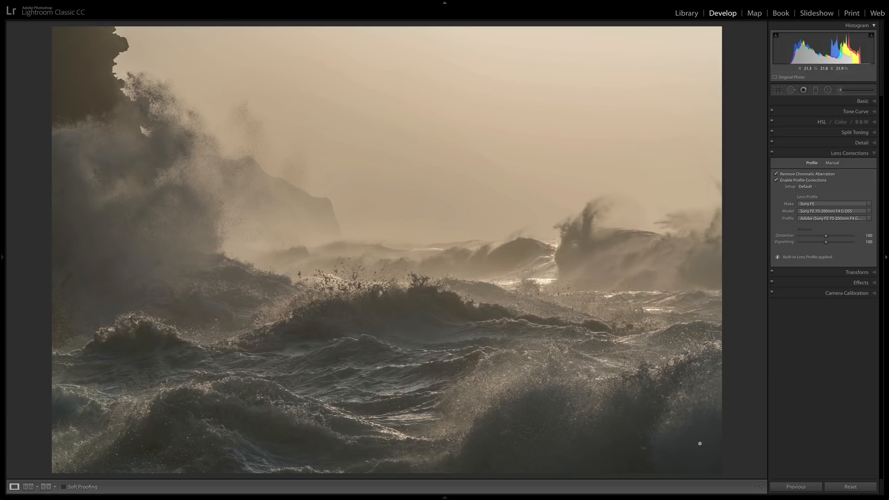
left_click(776, 180)
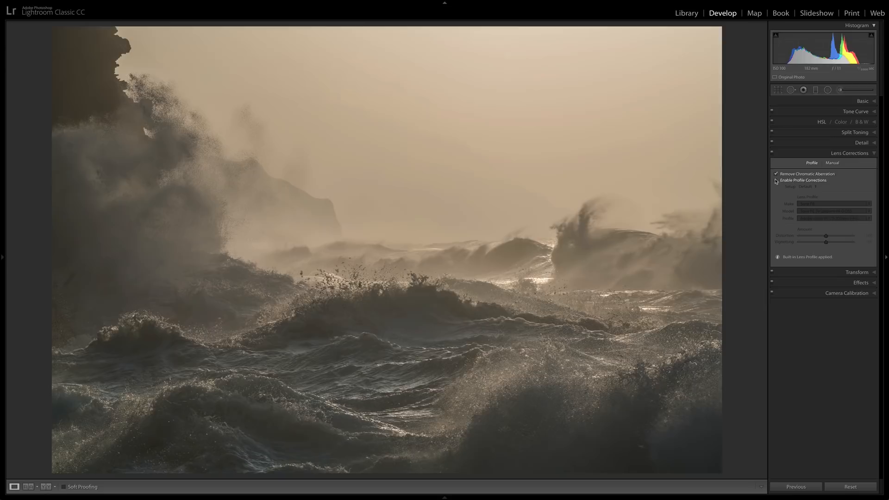
left_click(854, 132)
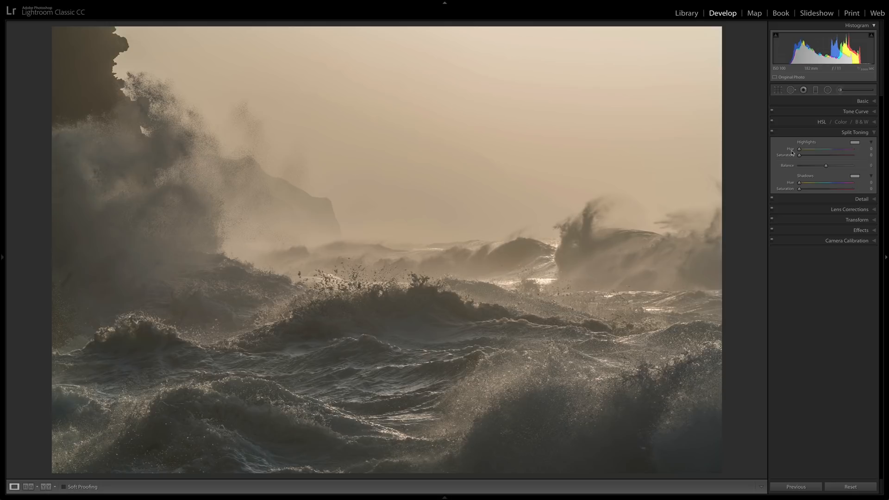
Set Split Toning Highlights to hue 37 and saturation 48 for a warm orange tint.
left_click(853, 141)
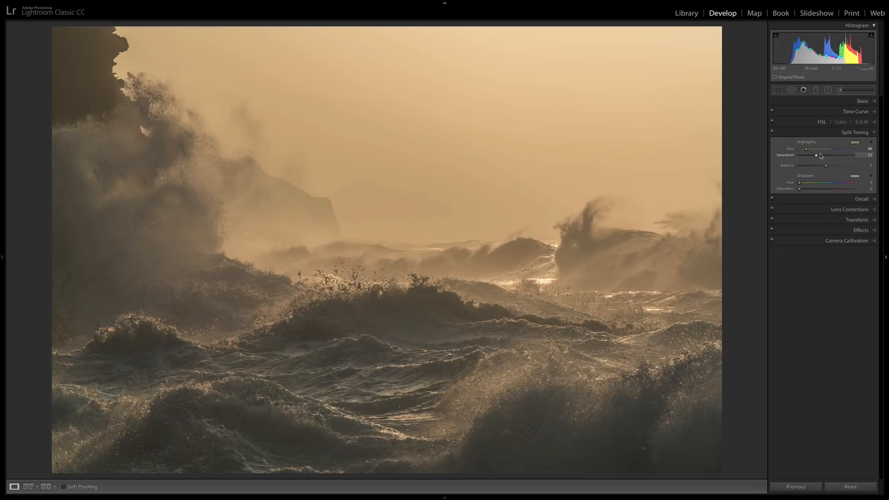
left_click_drag(816, 149, 805, 149)
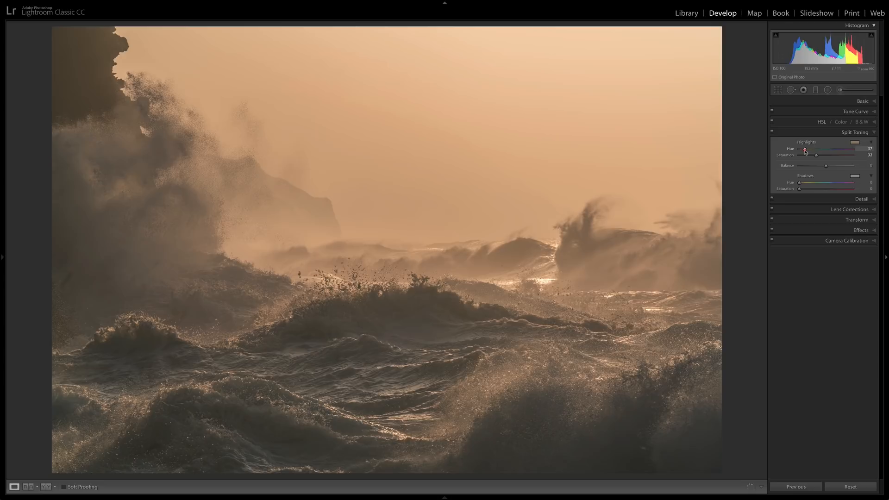
left_click_drag(815, 155, 815, 155)
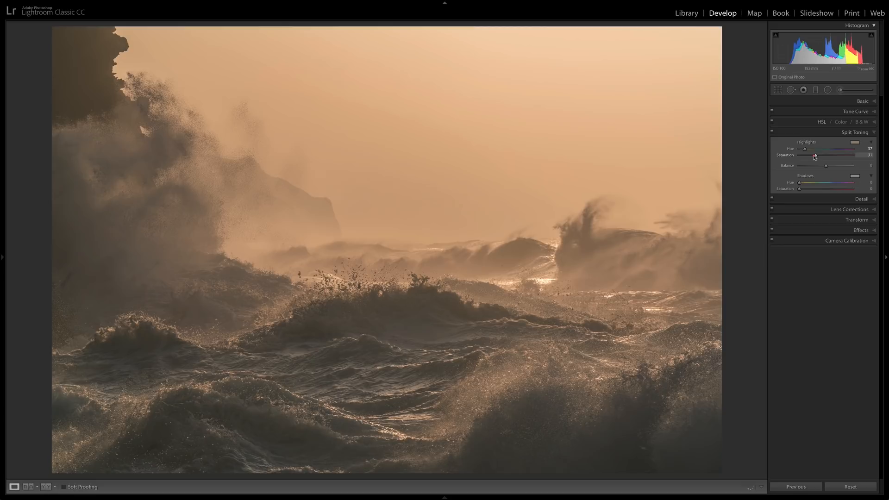
left_click_drag(826, 154, 839, 155)
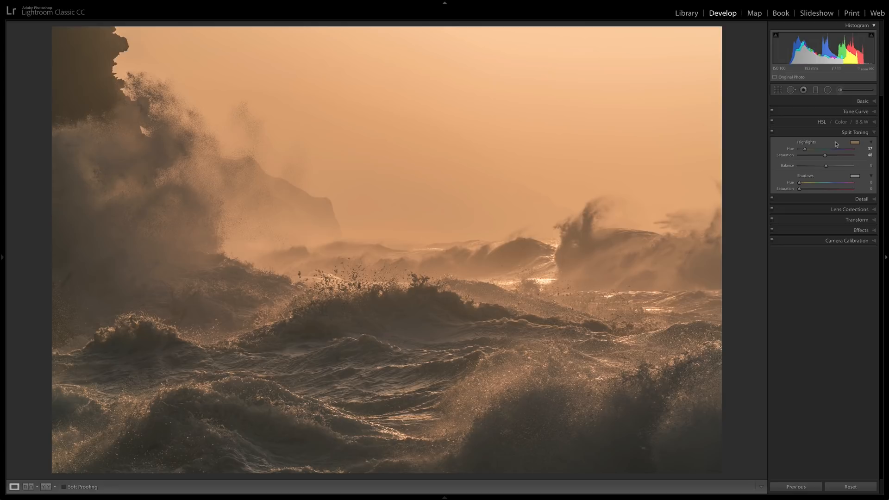
Pick a teal-blue Shadows tint, settling on hue 216 and saturation 20.
left_click(855, 175)
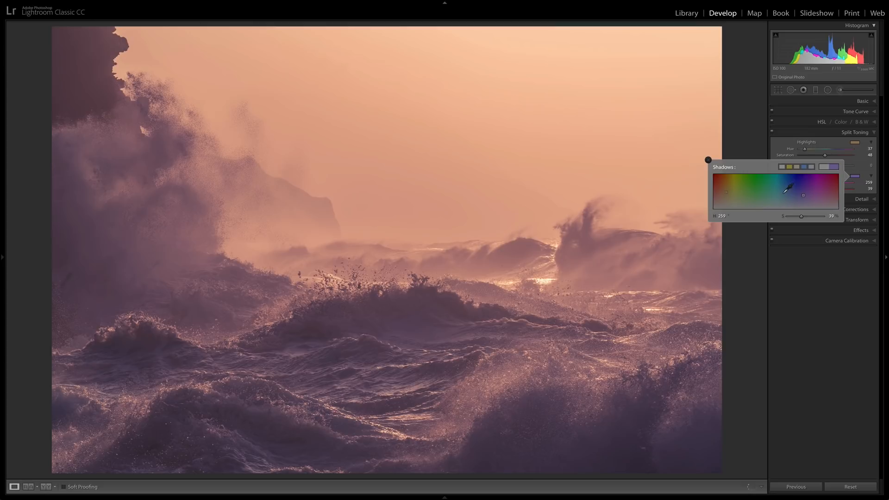
left_click_drag(801, 195, 790, 194)
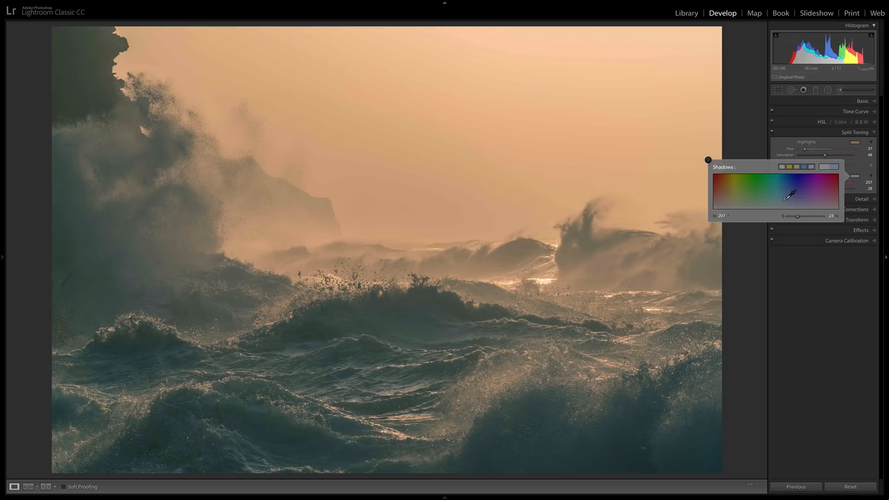
left_click_drag(789, 193, 789, 186)
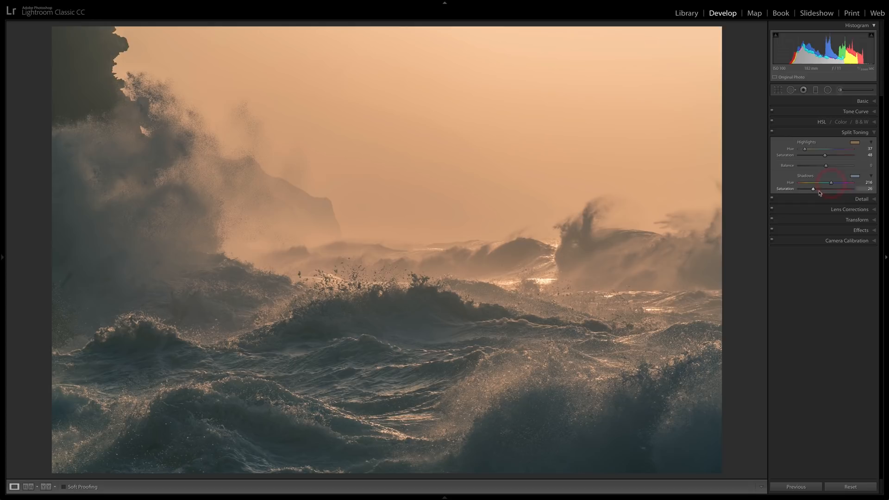
left_click_drag(812, 188, 816, 188)
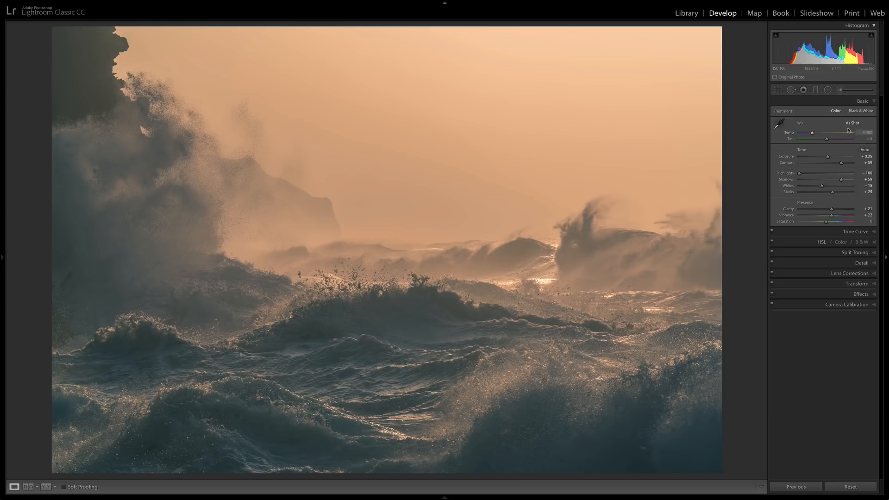
Set Contrast to +62 and lower Blacks to +9.
left_click_drag(839, 163, 842, 163)
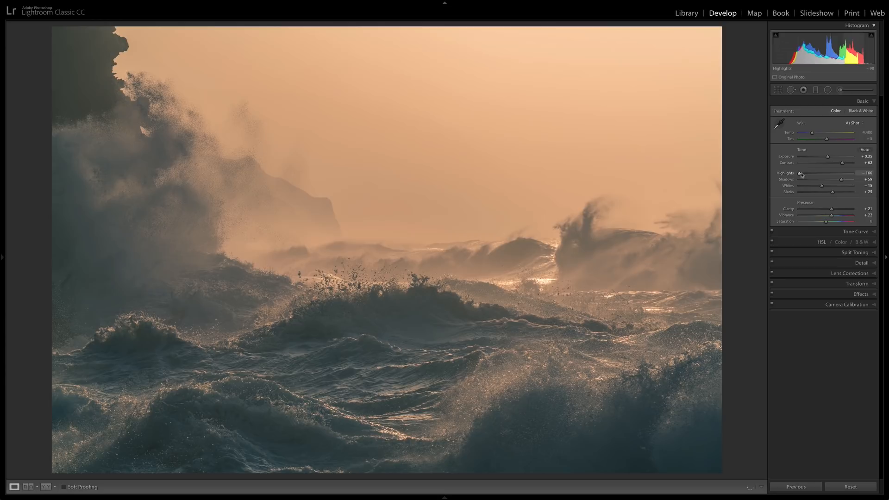
left_click_drag(821, 191, 829, 191)
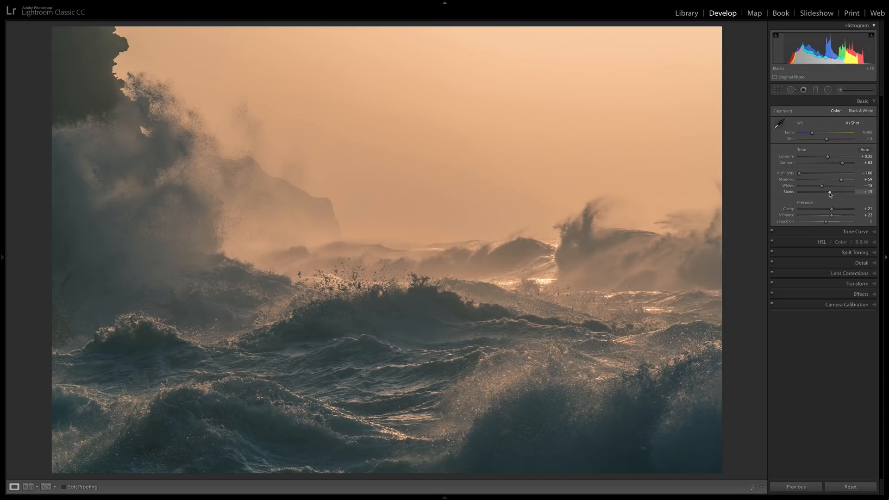
left_click_drag(829, 192, 828, 192)
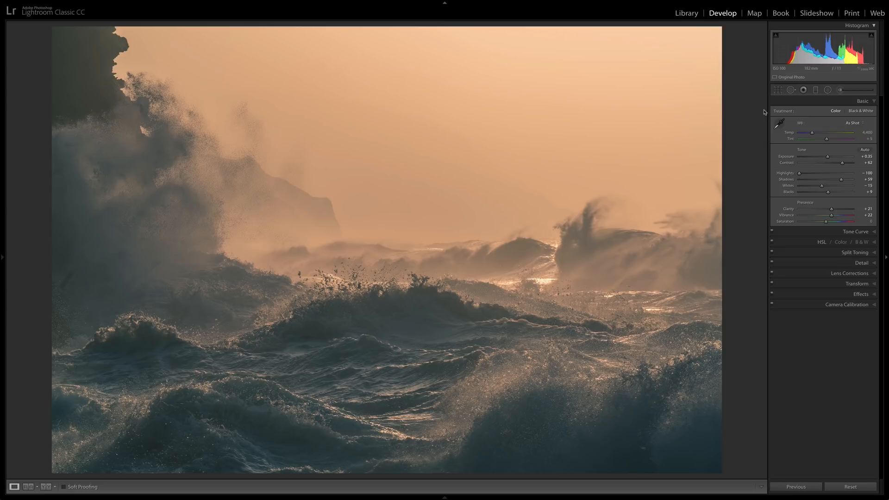
Heal the dust spot near the photo's bottom-left corner with Spot Removal.
left_click(790, 89)
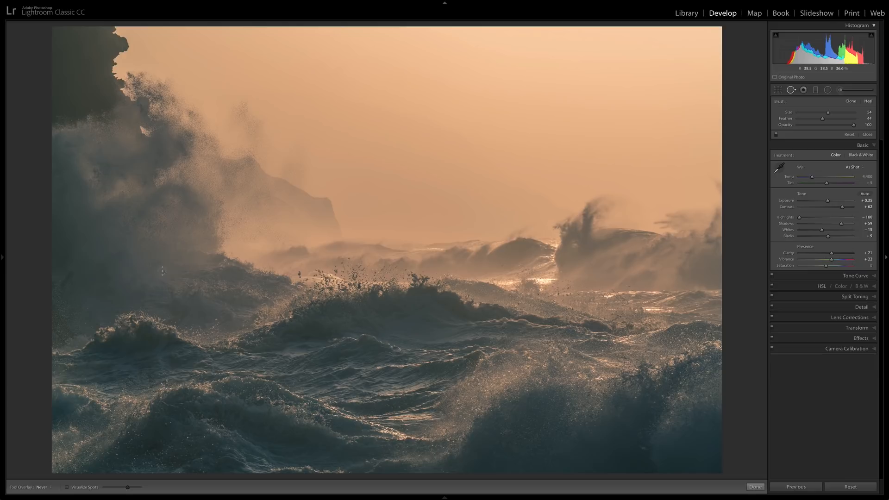
left_click(66, 487)
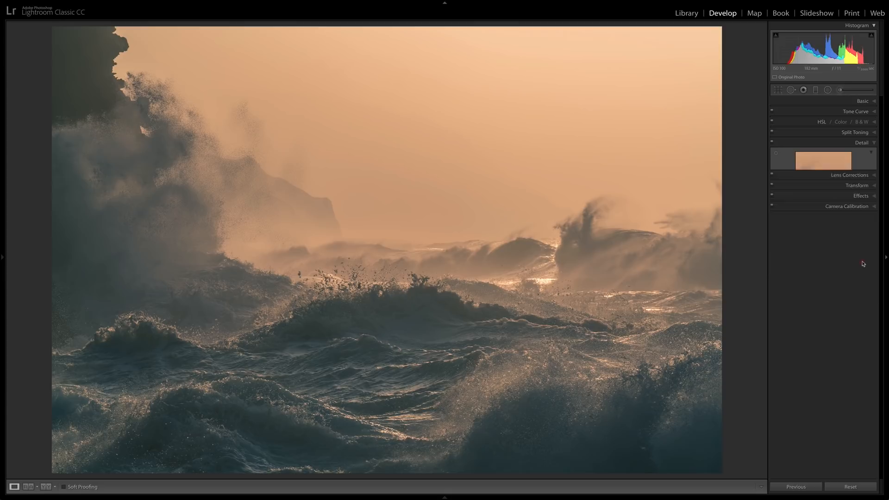
Expand Detail, set Sharpening Masking to 38, then reopen Spot Removal.
left_click(879, 143)
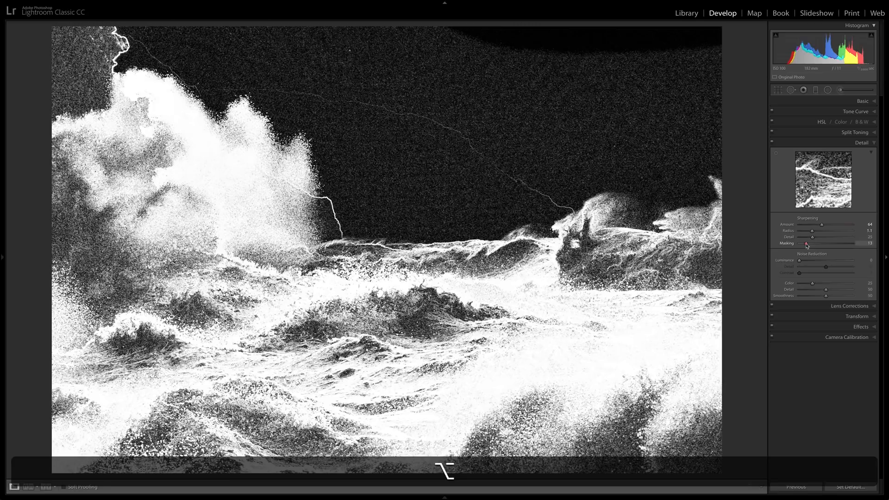
left_click_drag(806, 243, 813, 243)
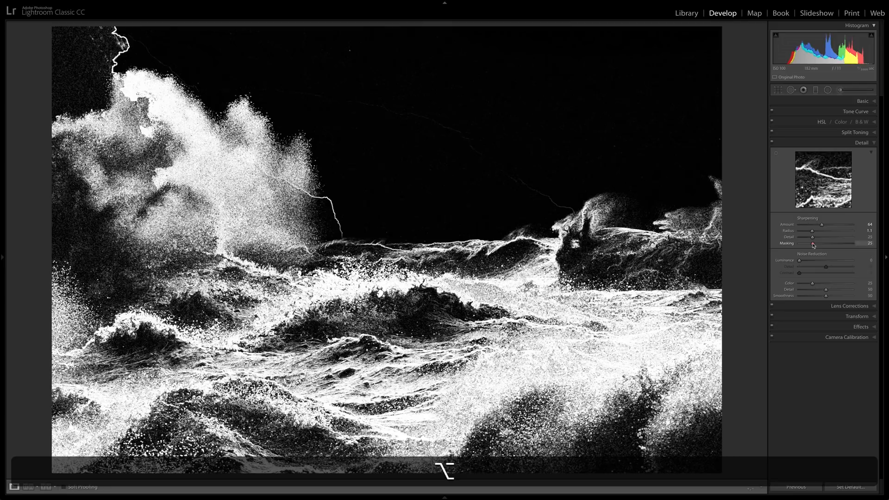
left_click_drag(812, 243, 814, 244)
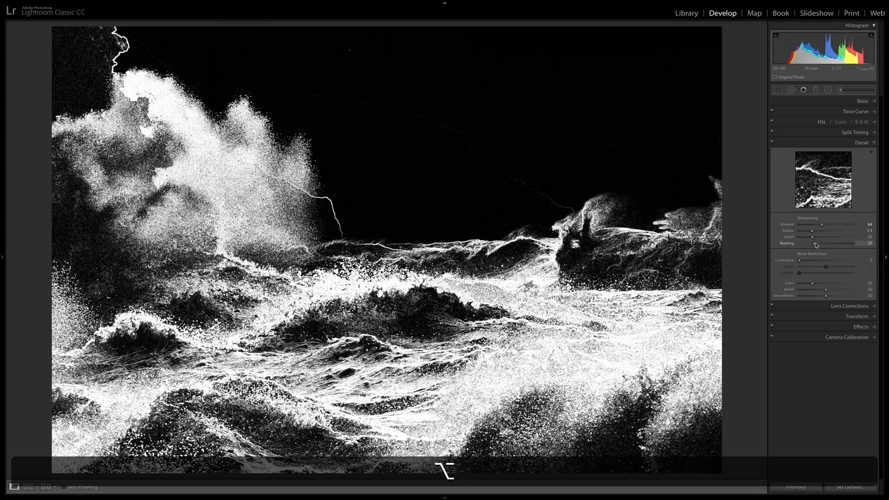
left_click_drag(844, 243, 846, 243)
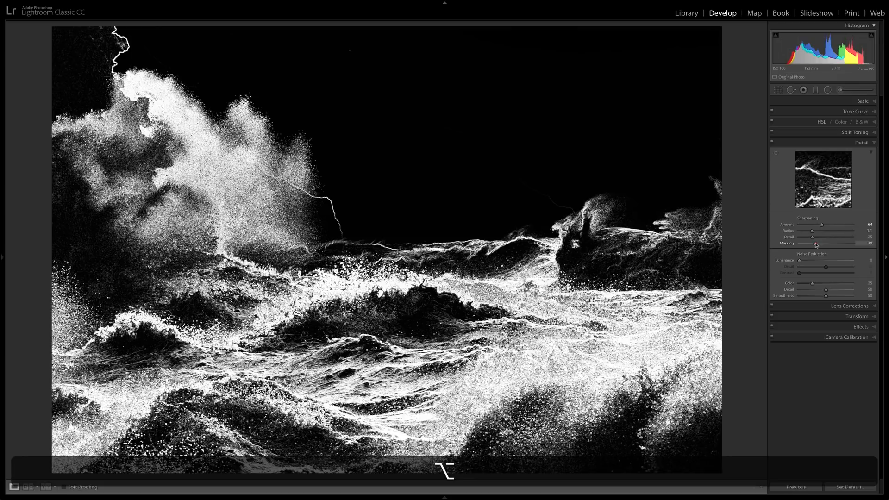
left_click_drag(815, 244, 819, 245)
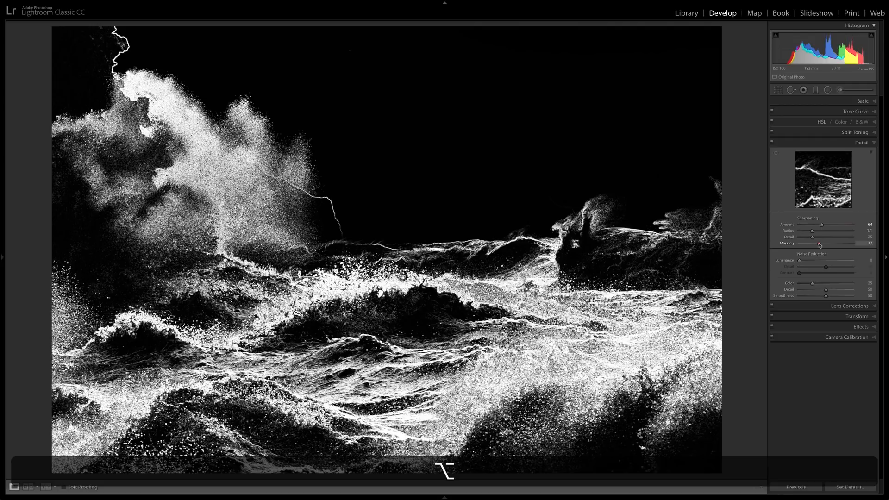
left_click_drag(817, 243, 820, 244)
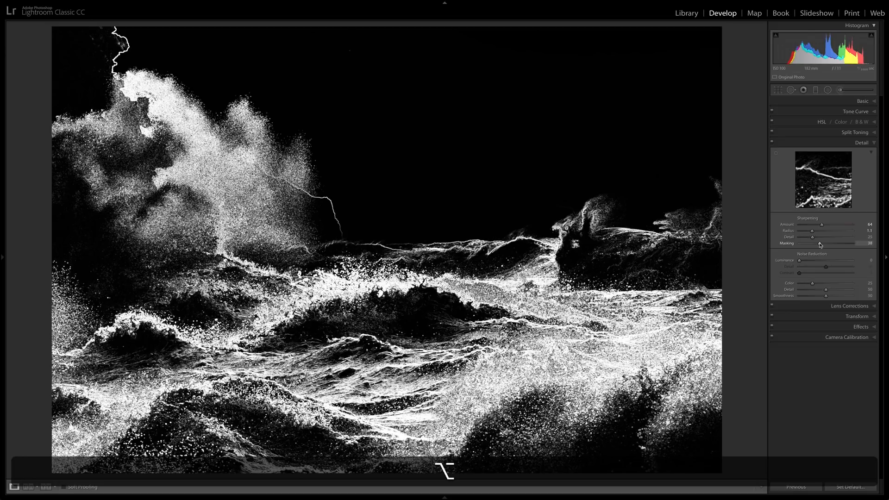
left_click(792, 90)
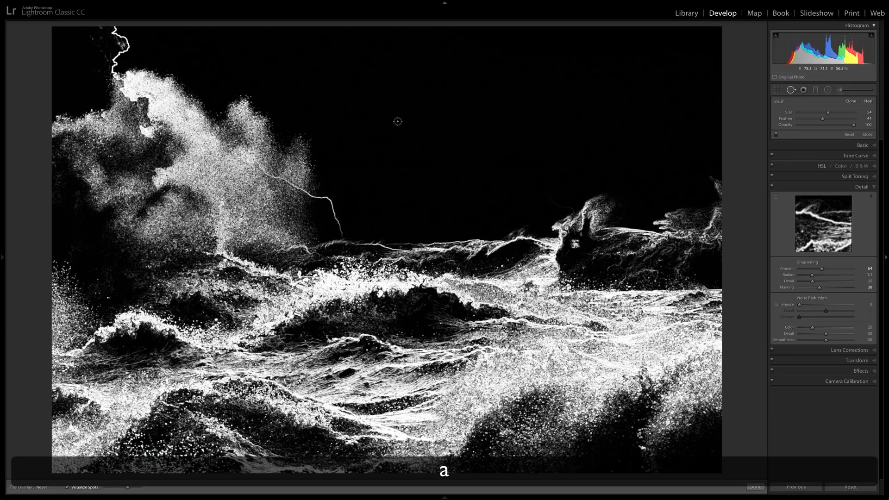